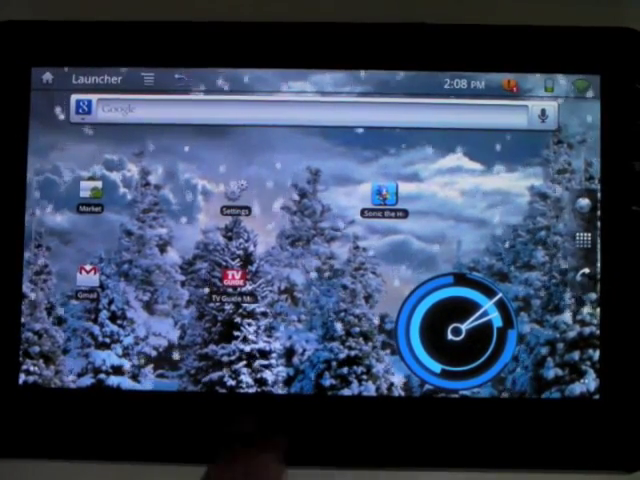
Swipe the home screen to reach the page with the PewPew icon.
scroll(left, 3)
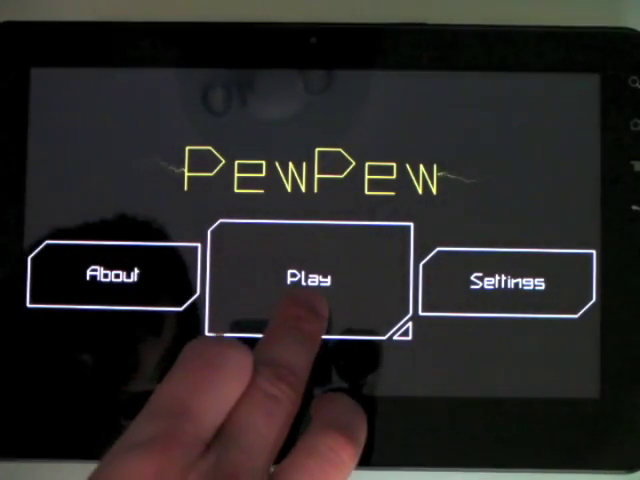
Start a new PewPew round in Megagore game mode.
click(302, 278)
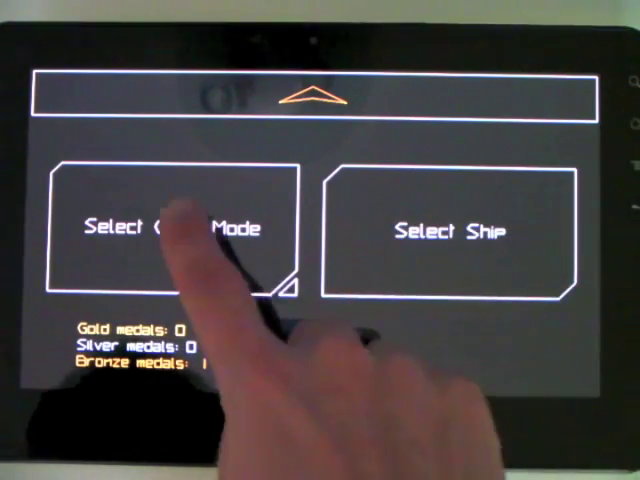
click(185, 228)
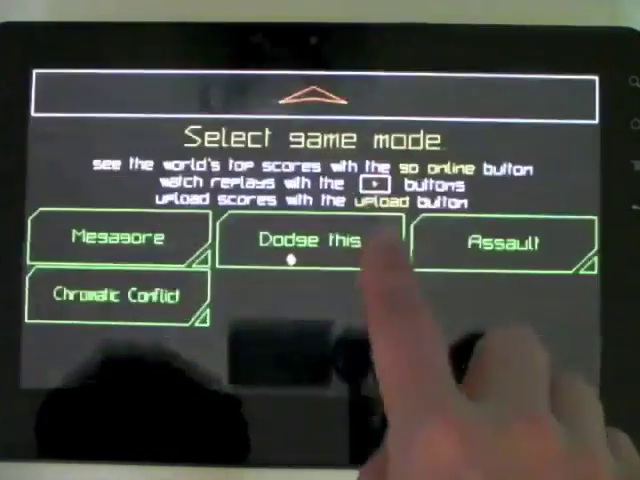
click(113, 240)
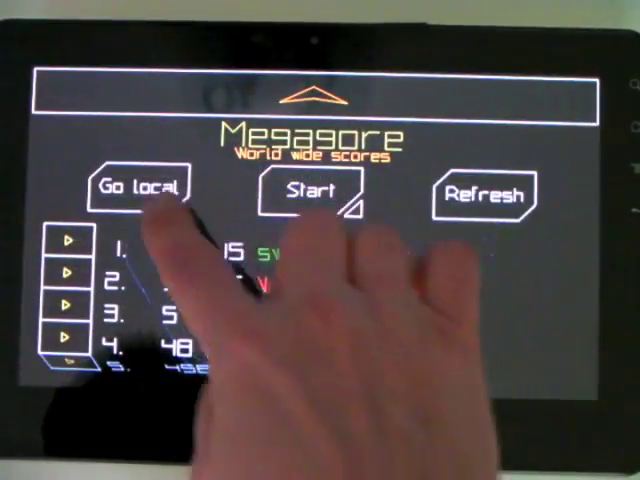
click(305, 192)
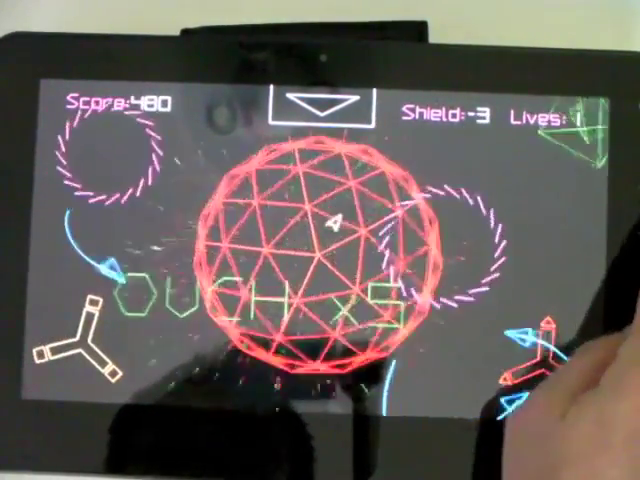
Quit the Megagore round after reaching a score of 480, confirming with Yes.
click(306, 107)
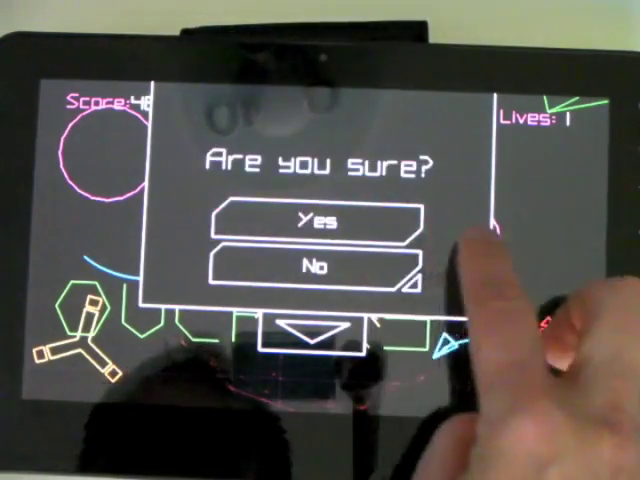
click(311, 220)
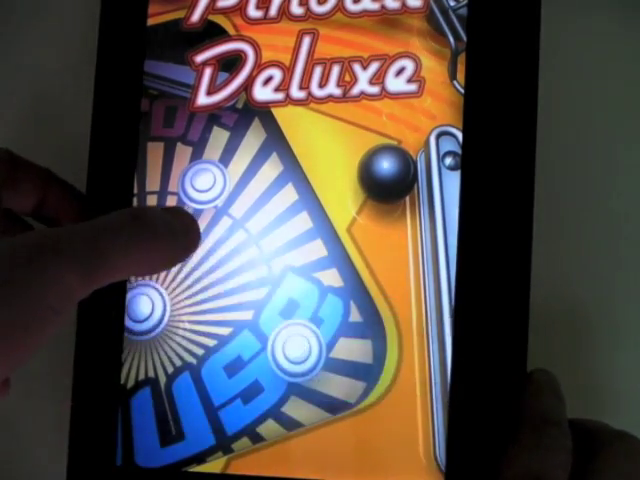
Start play on the Pinball Deluxe table and launch a ball.
click(200, 230)
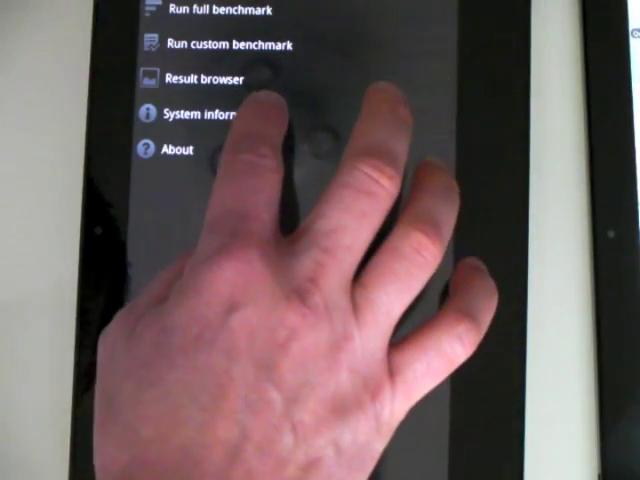
View Quadrant's system information page showing SDK 2.2 and the ARMv7 processor details.
click(207, 114)
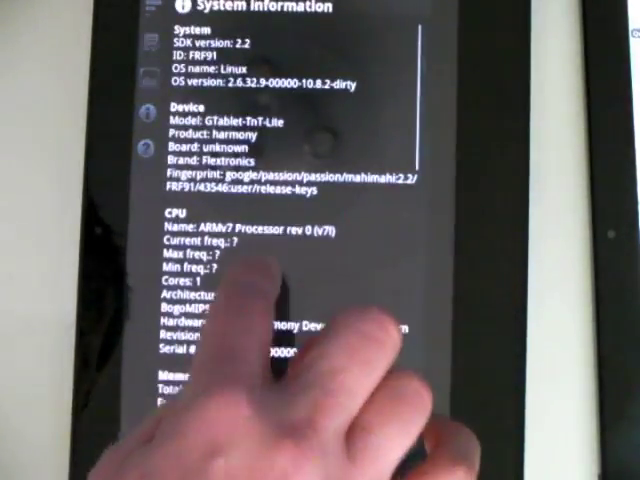
scroll(down, 3)
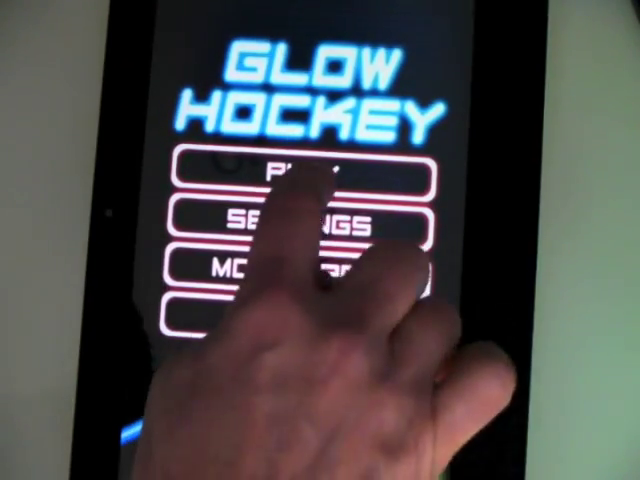
Play a Glow Hockey match to a 3–3 score, then pause it.
click(305, 176)
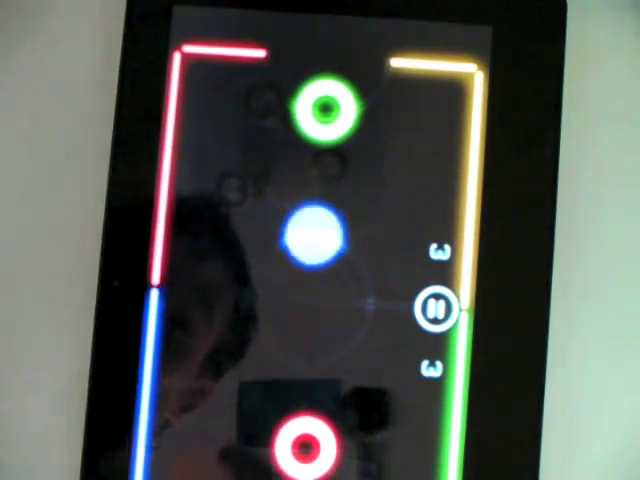
click(435, 307)
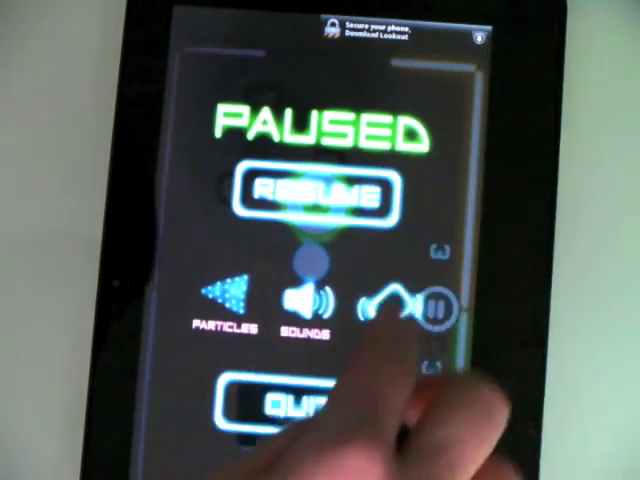